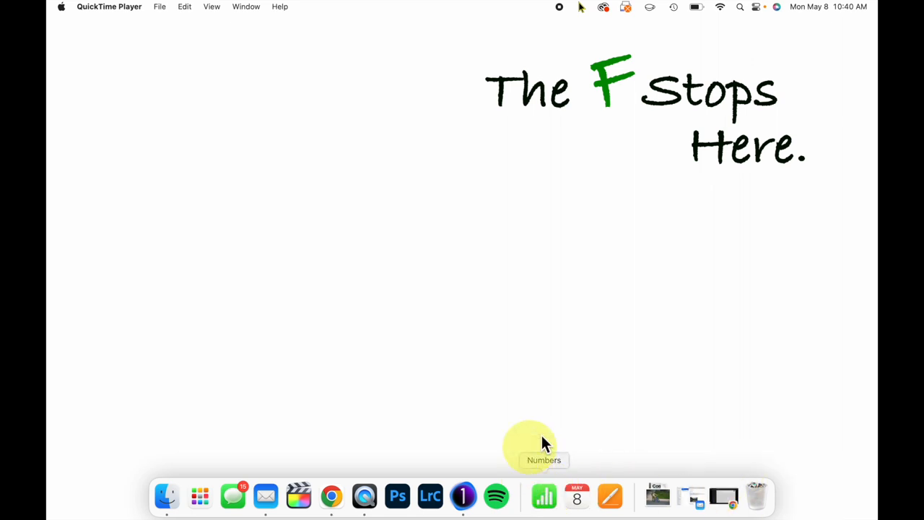
# Launch Capture One 23 from the Dock to show the Recents window
pyautogui.click(462, 496)
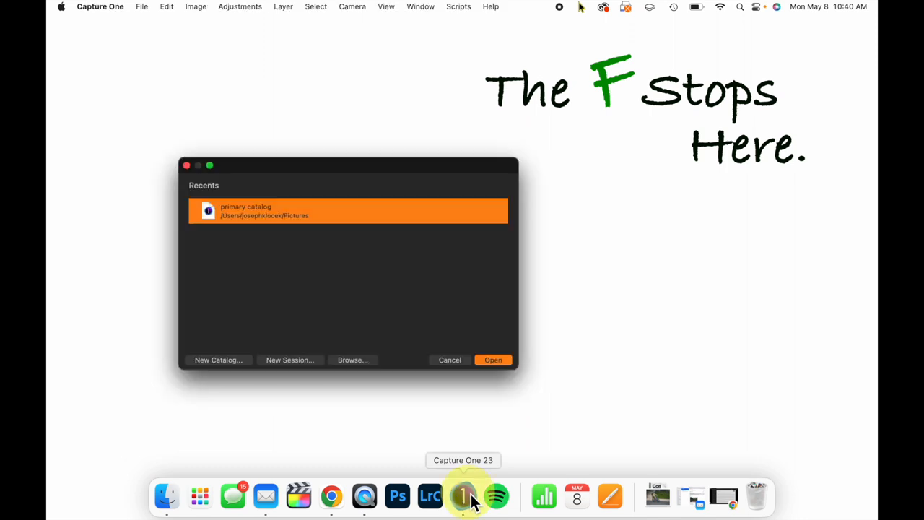
pyautogui.moveTo(289, 359)
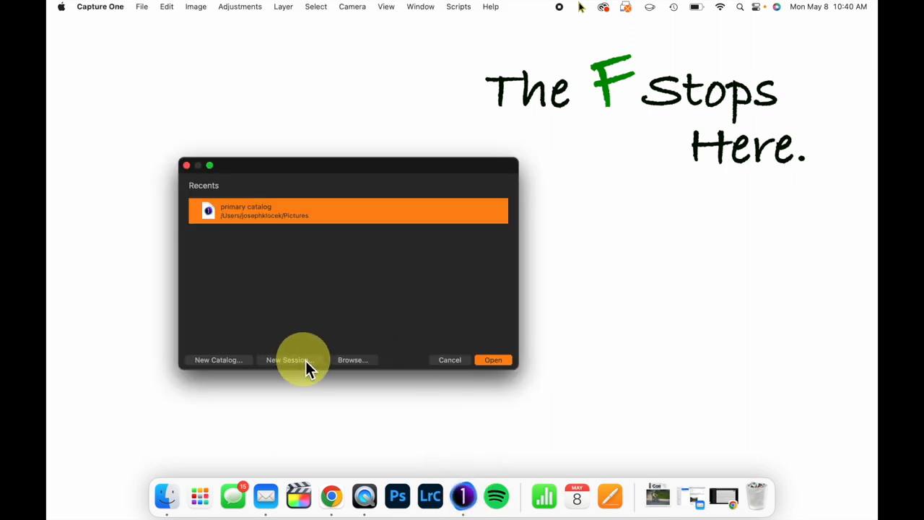
pyautogui.moveTo(287, 359)
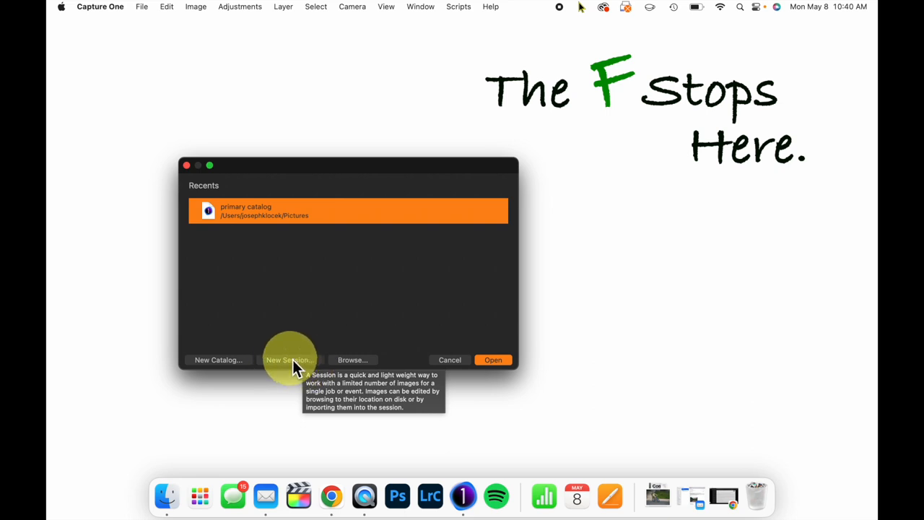
# Configure a new session named 'test' in Pictures using the Blank template
pyautogui.click(287, 359)
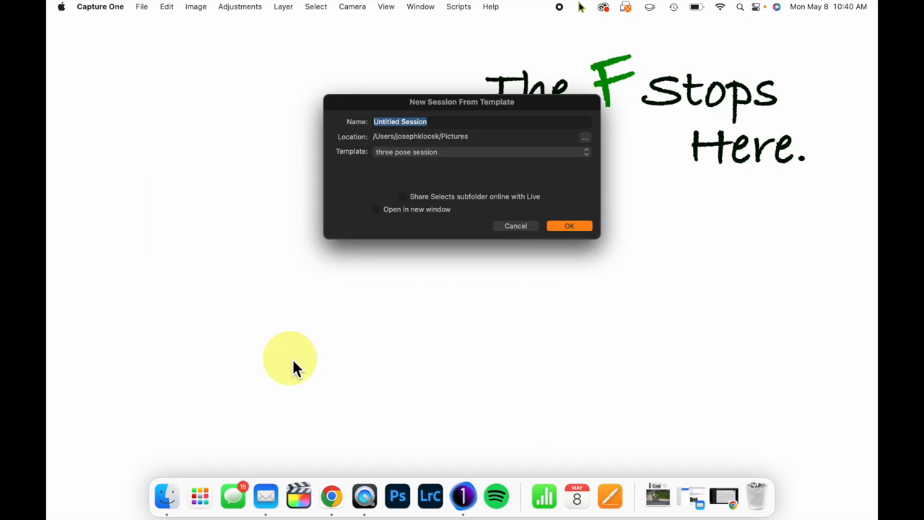
pyautogui.write('test')
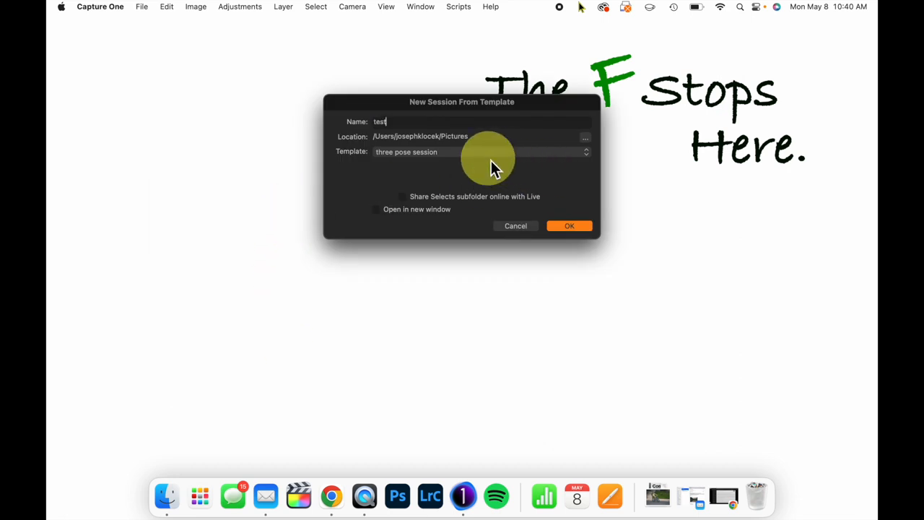
pyautogui.moveTo(538, 213)
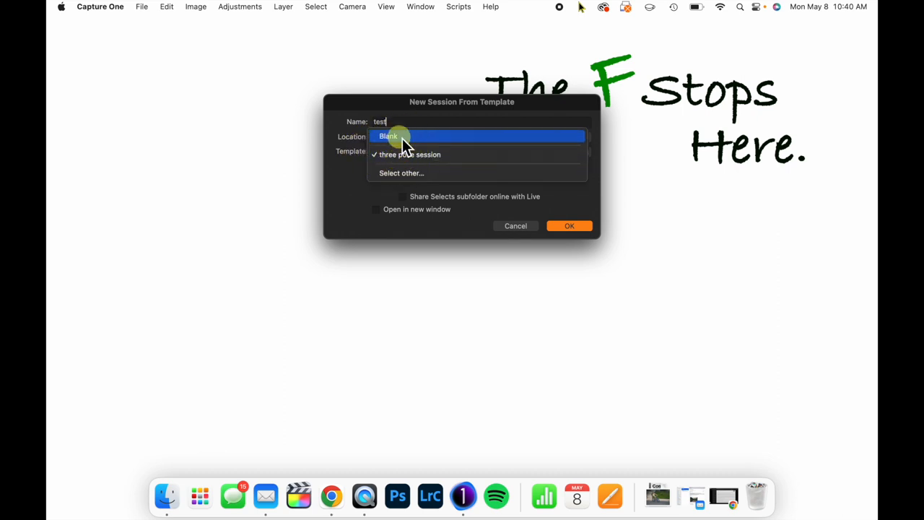
pyautogui.click(388, 137)
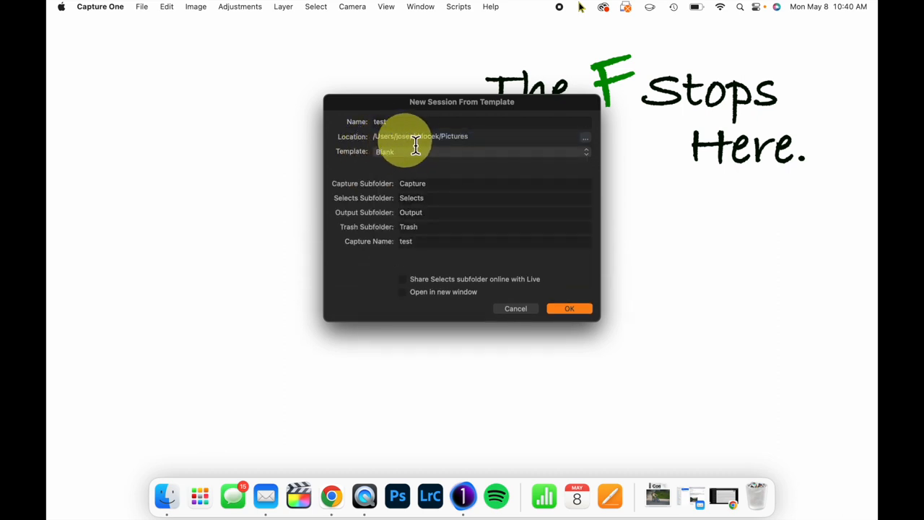
pyautogui.moveTo(480, 166)
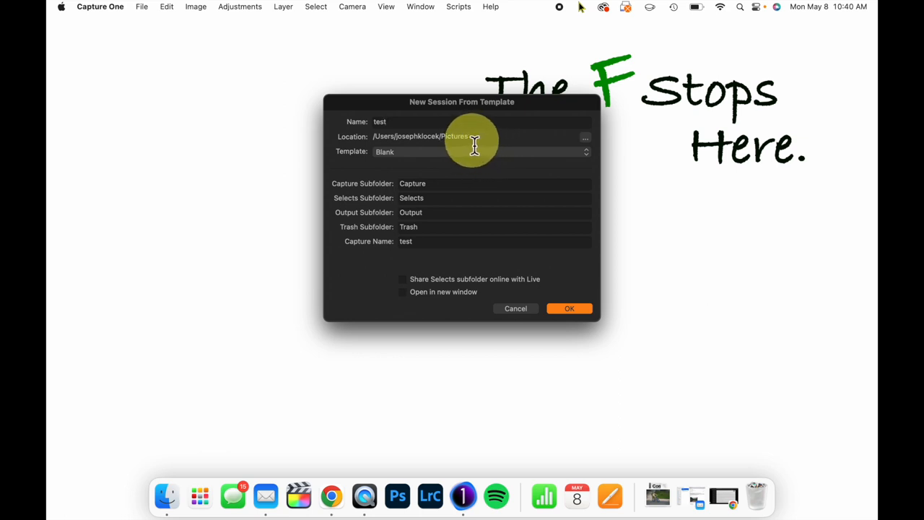
pyautogui.moveTo(434, 150)
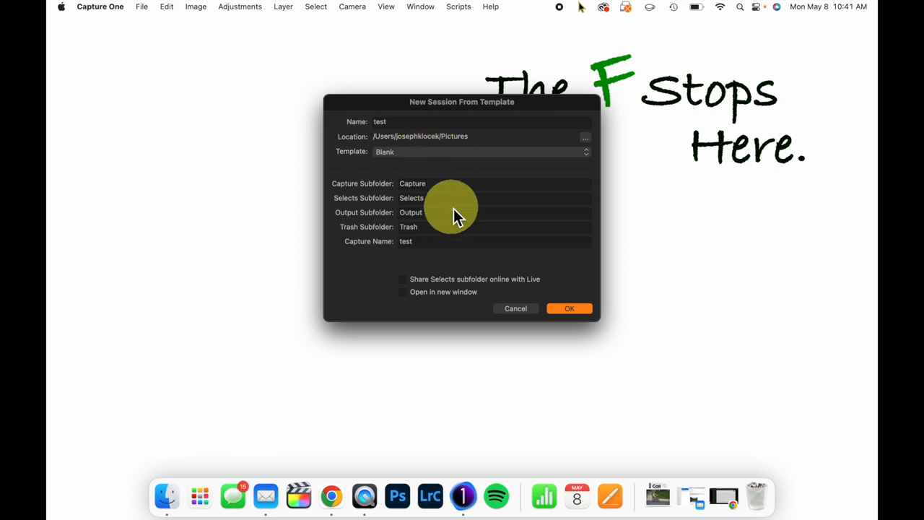
pyautogui.click(447, 212)
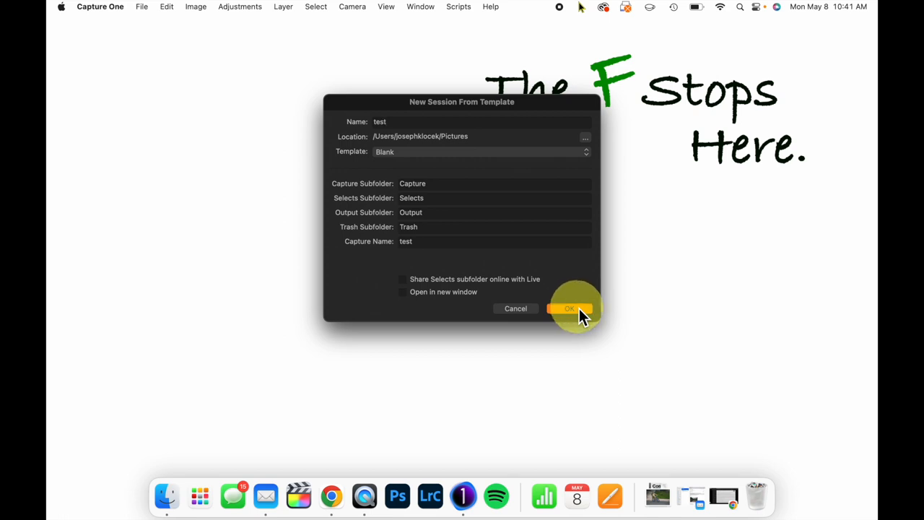
# Create the 'test' session and open its folder in a Finder window
pyautogui.click(570, 308)
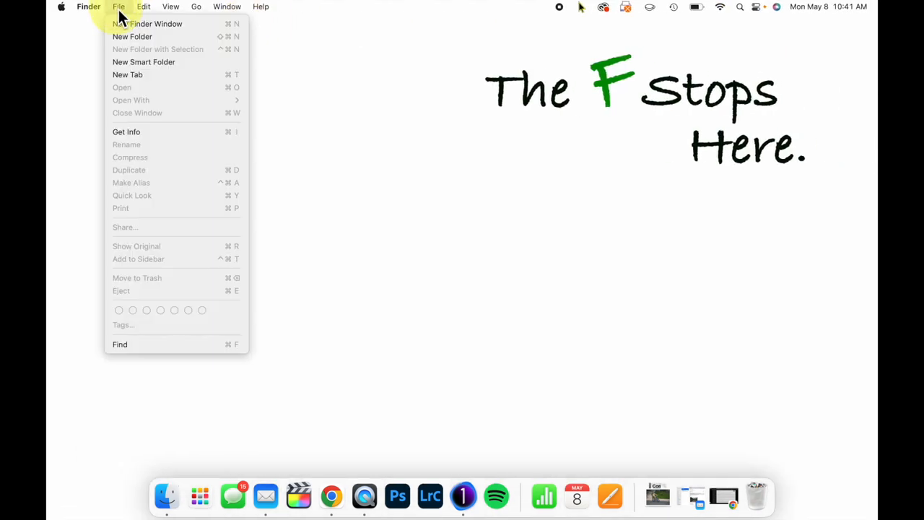
pyautogui.click(118, 7)
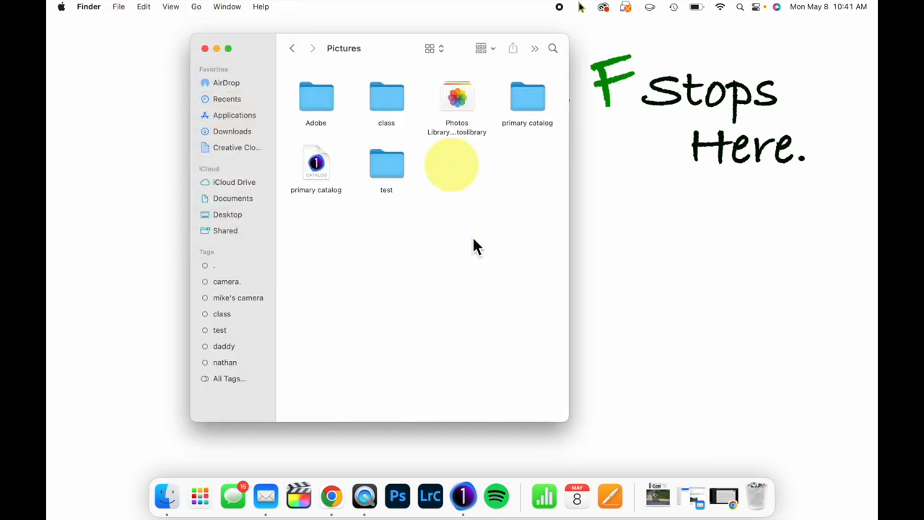
pyautogui.click(386, 162)
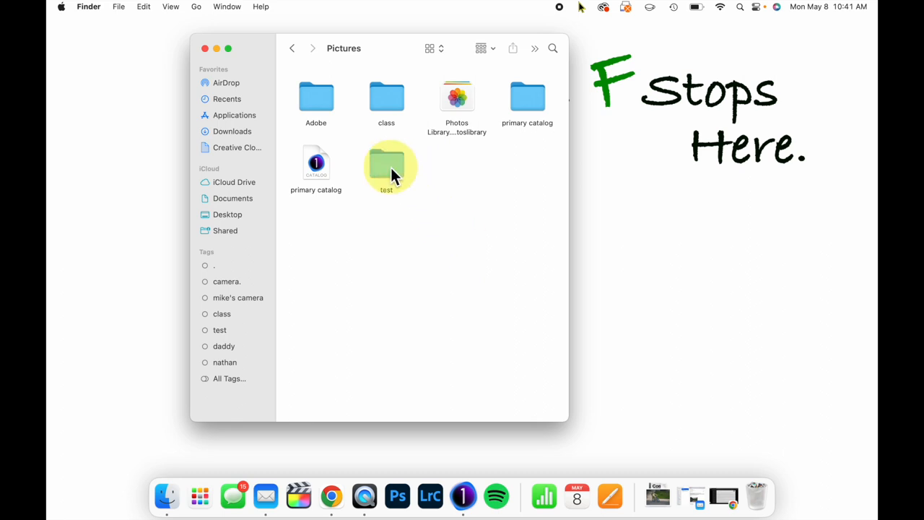
pyautogui.doubleClick(386, 166)
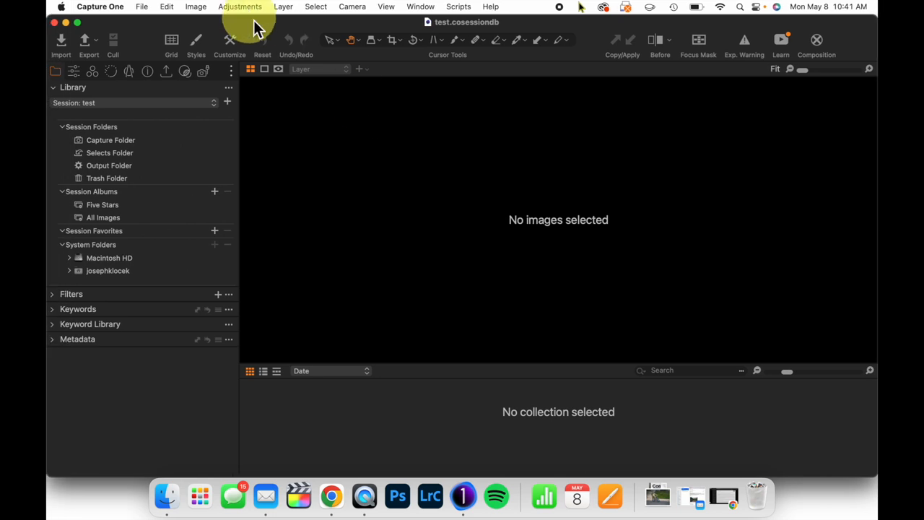
pyautogui.moveTo(252, 29)
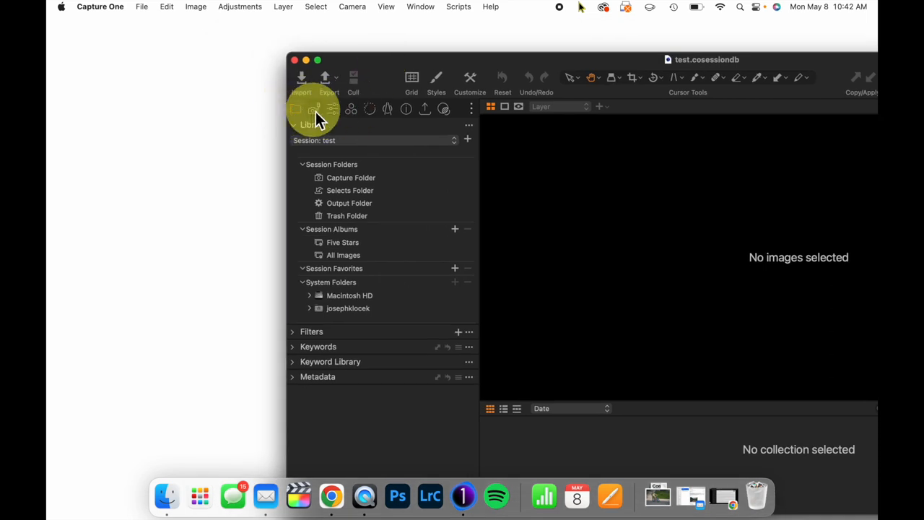
# Show the Sony camera controls and try shutter 1/200, ending at 1/250
pyautogui.click(315, 108)
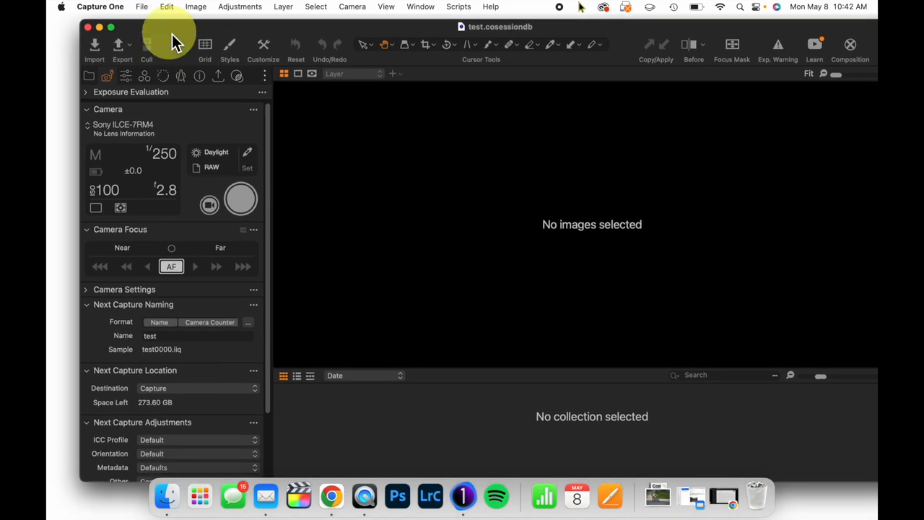
pyautogui.moveTo(119, 94)
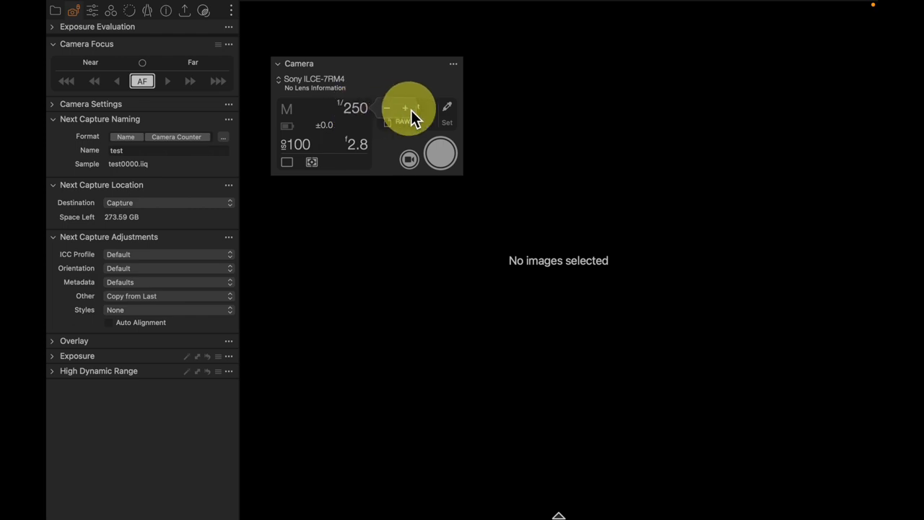
pyautogui.click(388, 109)
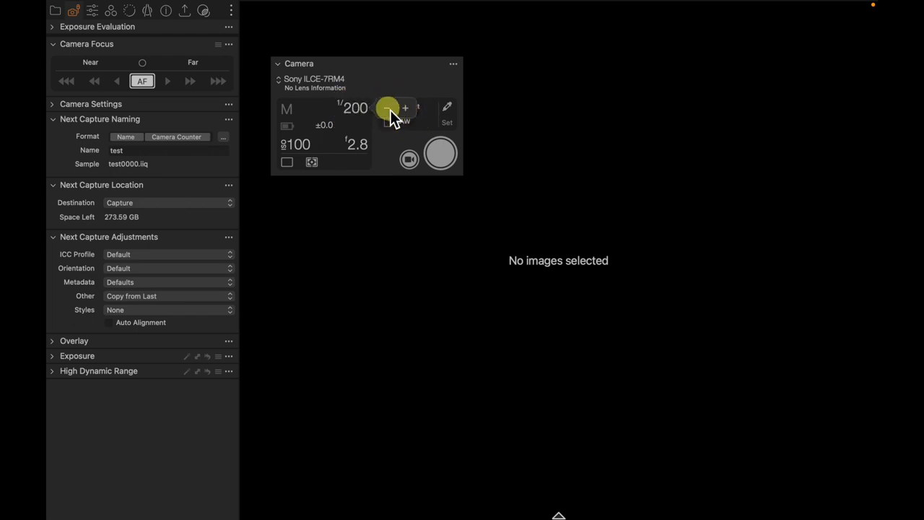
pyautogui.click(405, 107)
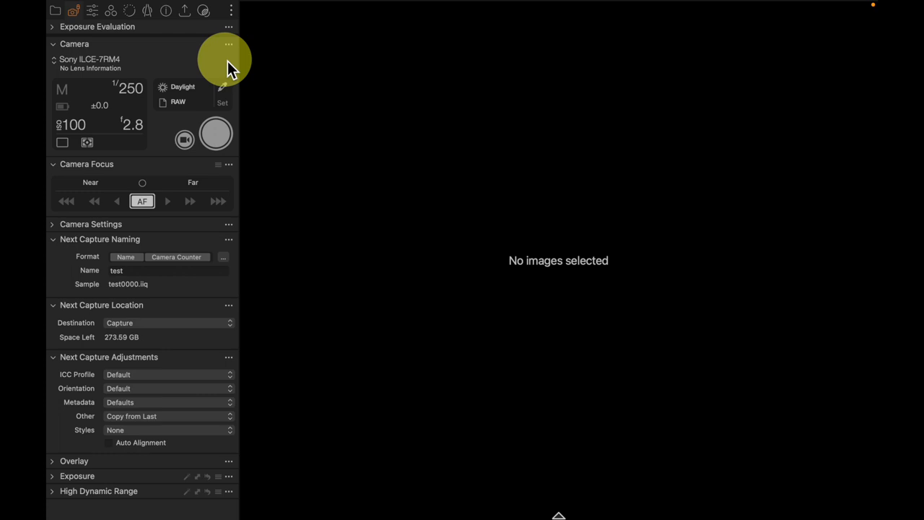
pyautogui.moveTo(83, 80)
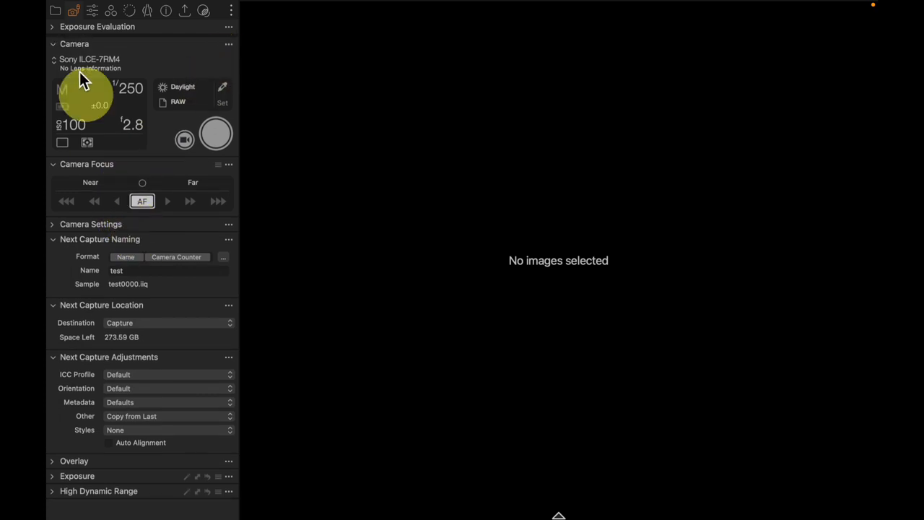
# Collapse the Camera, Camera Focus and Next Capture Naming tools
pyautogui.click(52, 44)
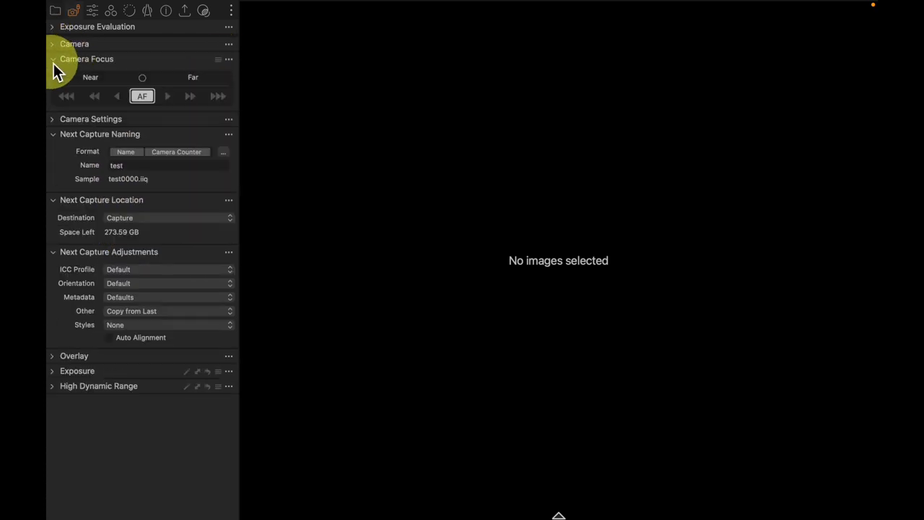
pyautogui.click(52, 59)
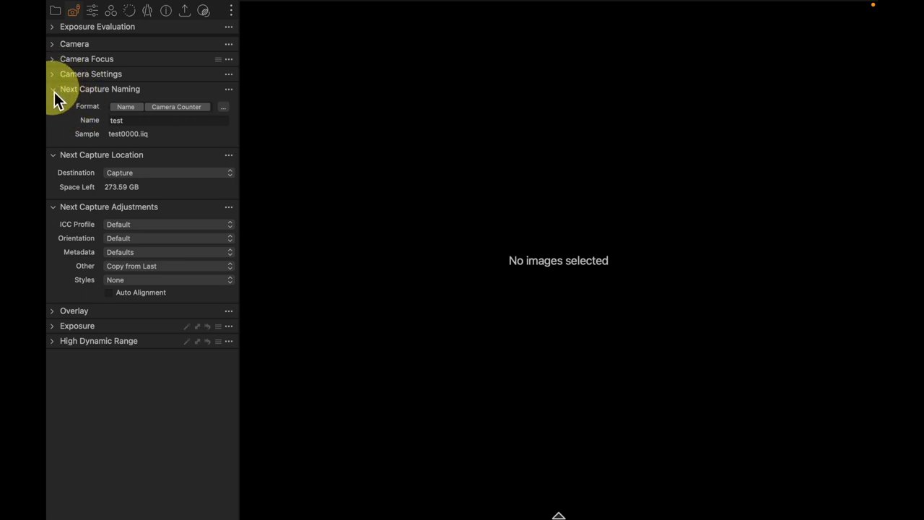
pyautogui.click(52, 88)
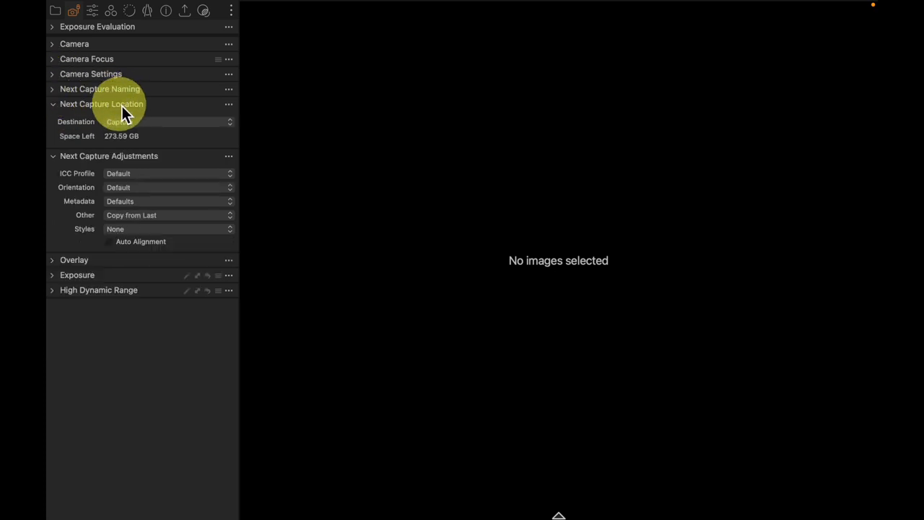
pyautogui.moveTo(353, 138)
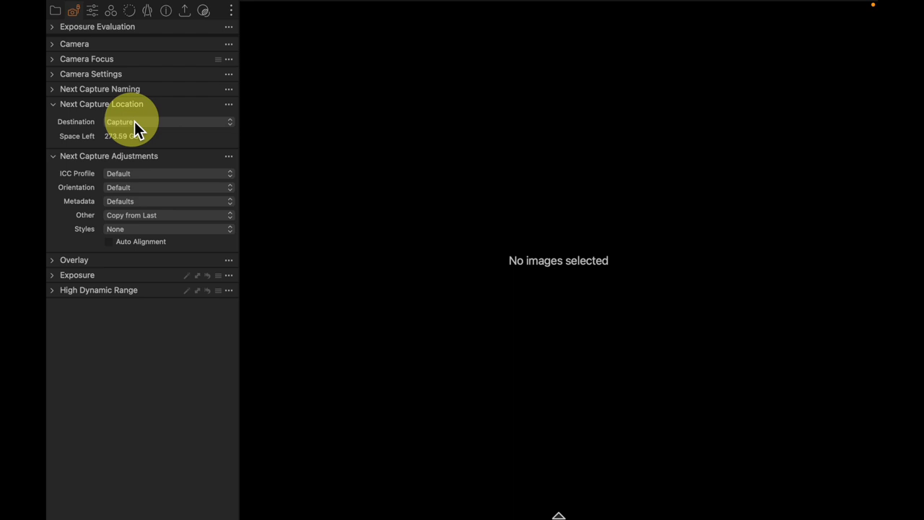
# Set the capture destination to a chosen folder and create 'pose one' inside Capture
pyautogui.click(167, 121)
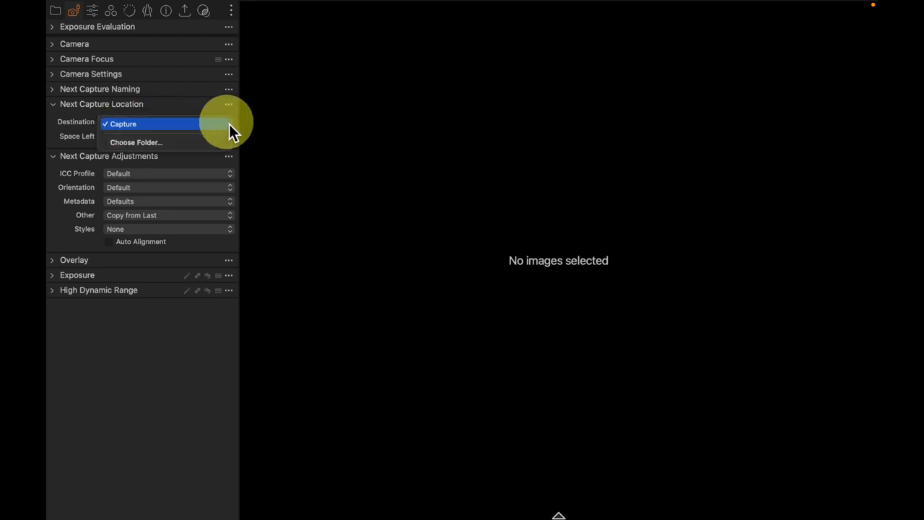
pyautogui.click(136, 142)
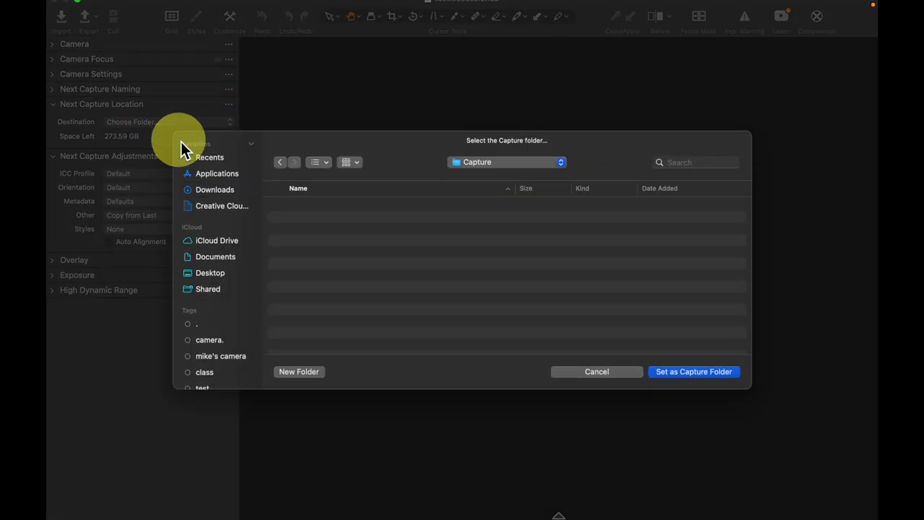
pyautogui.moveTo(299, 371)
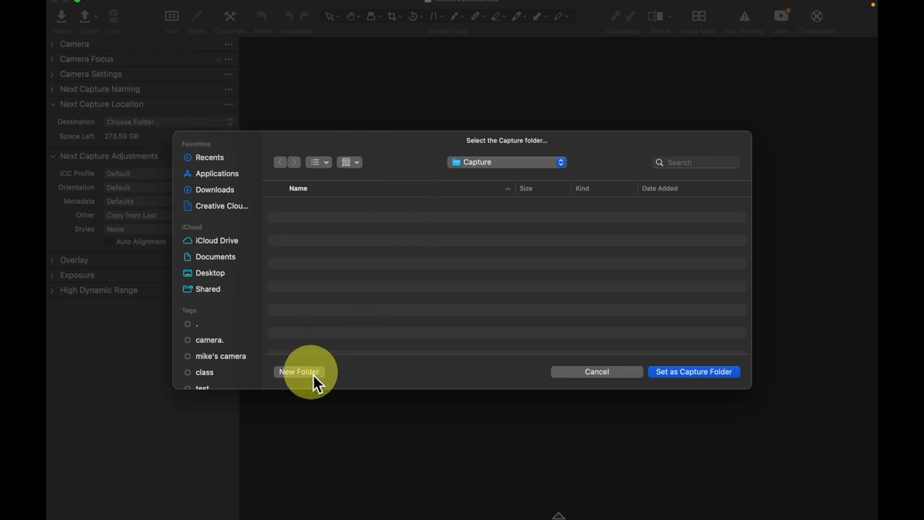
pyautogui.click(299, 371)
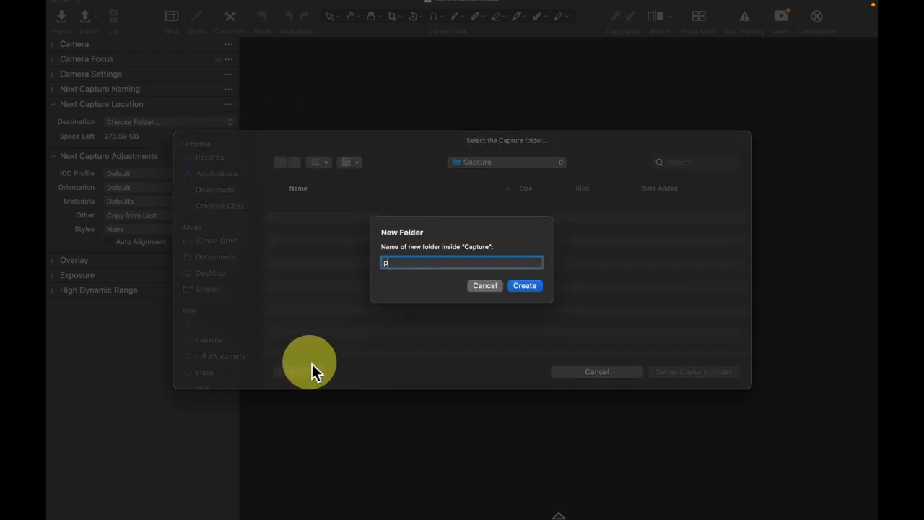
pyautogui.write('pose one')
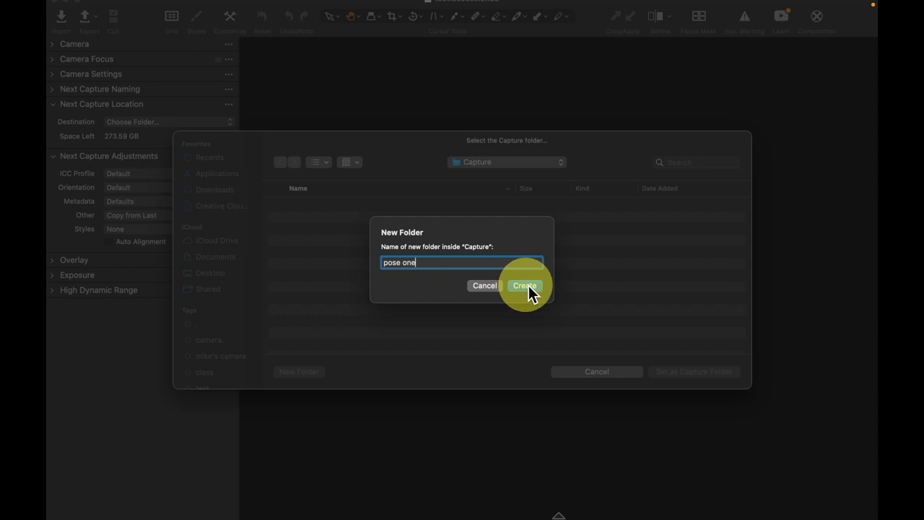
pyautogui.click(525, 285)
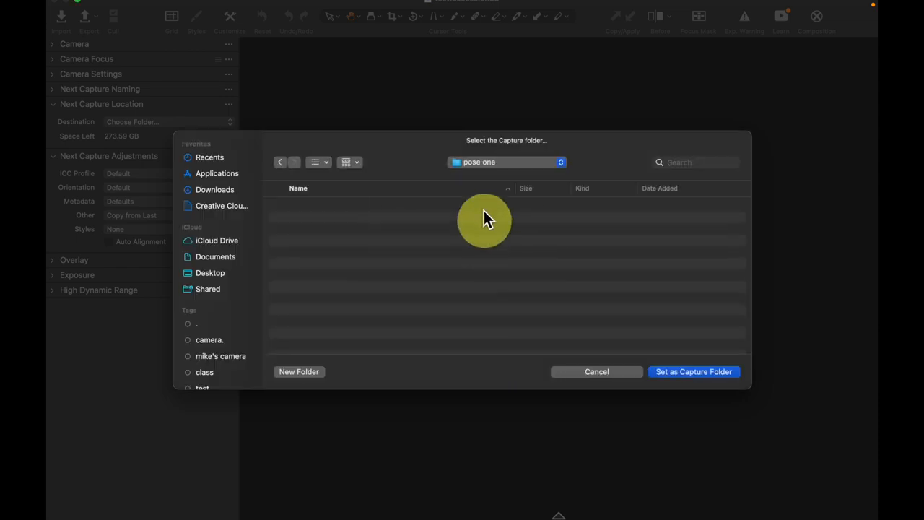
pyautogui.click(506, 162)
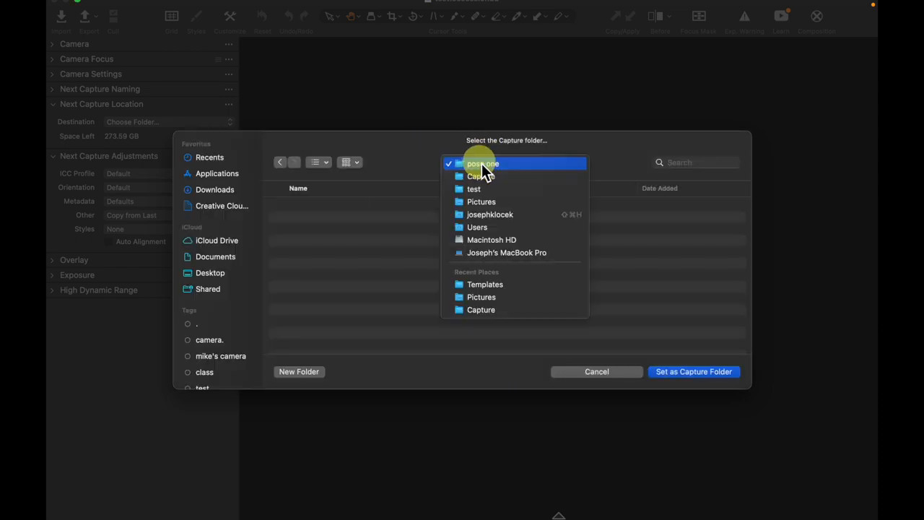
pyautogui.click(481, 176)
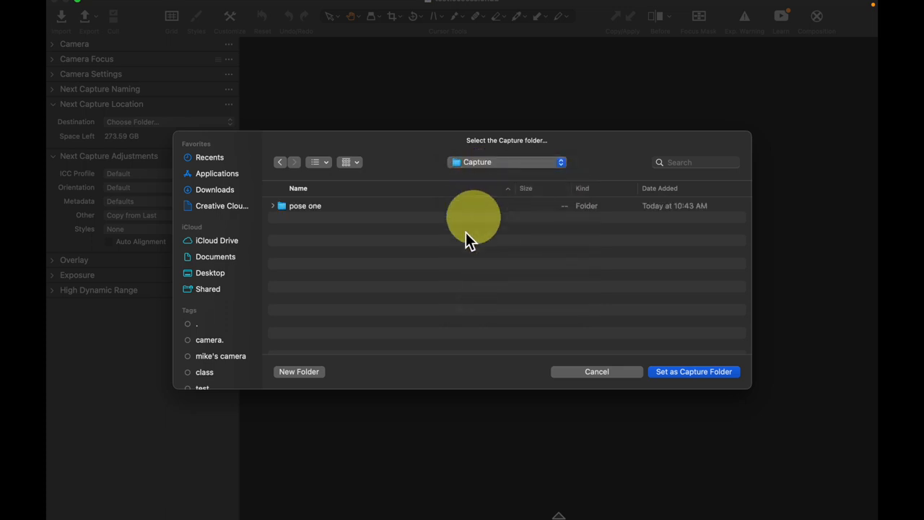
# Create a 'pose two' folder and return to the Capture folder
pyautogui.click(298, 371)
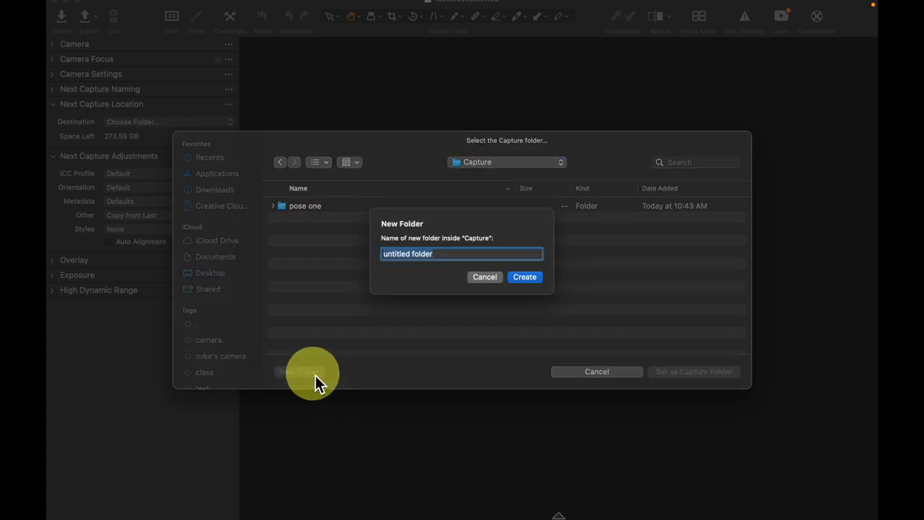
pyautogui.write('pose tw')
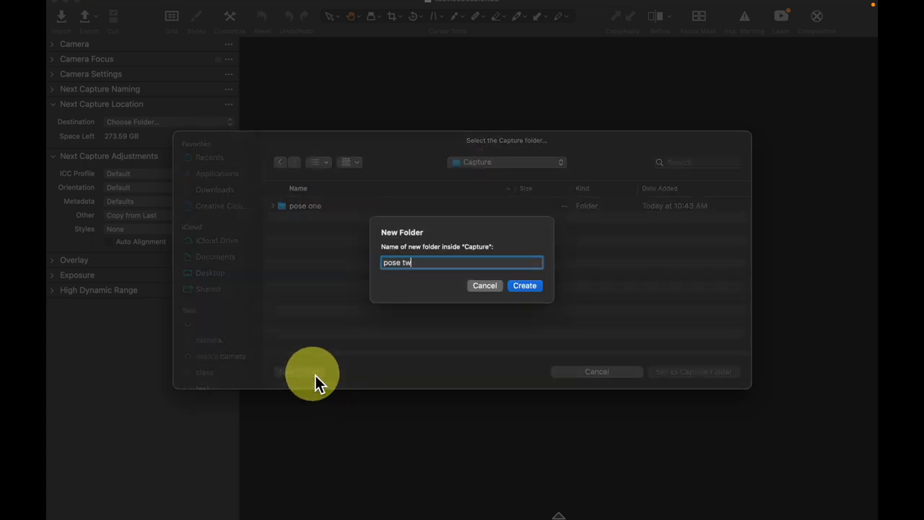
pyautogui.click(524, 285)
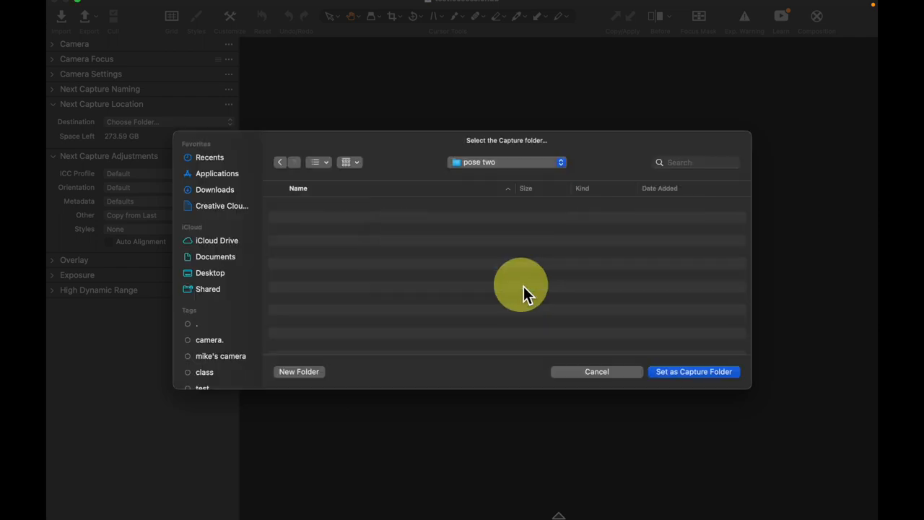
pyautogui.click(505, 162)
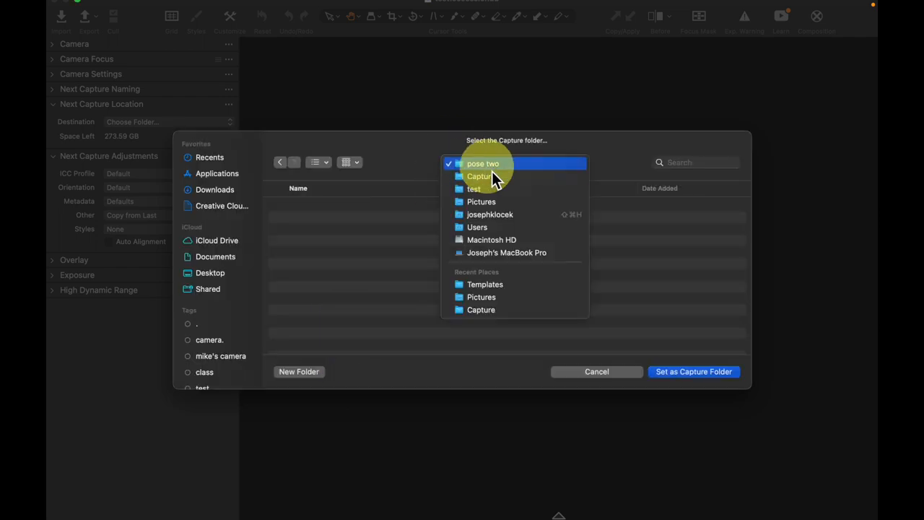
pyautogui.click(480, 176)
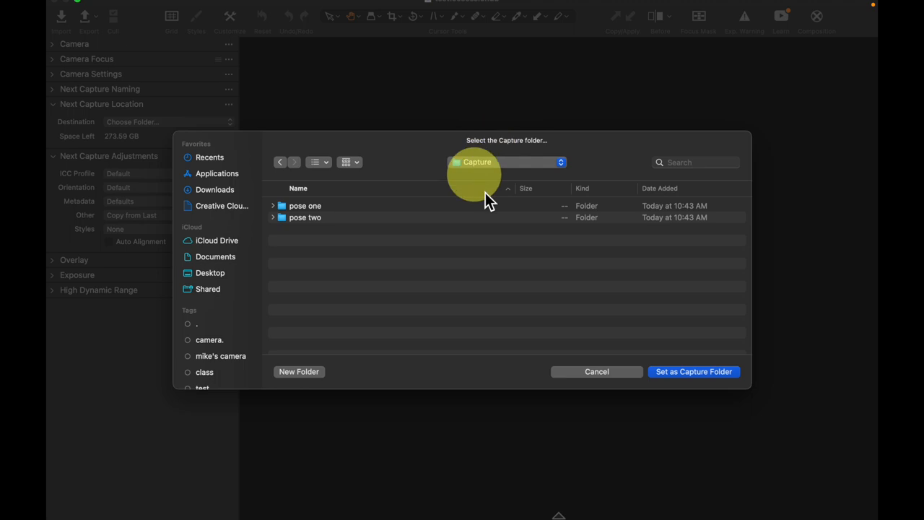
# Create a 'pose three' folder, then switch to the Finder desktop
pyautogui.click(298, 371)
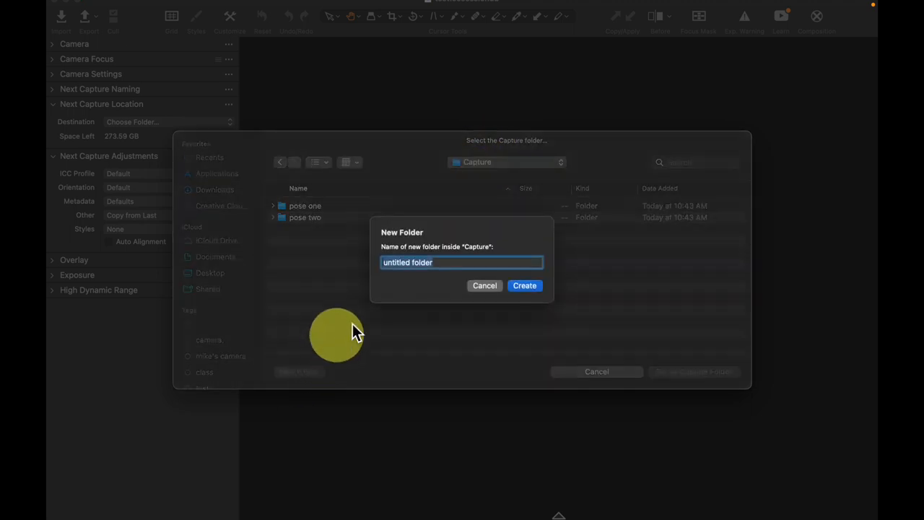
pyautogui.write('pose thre')
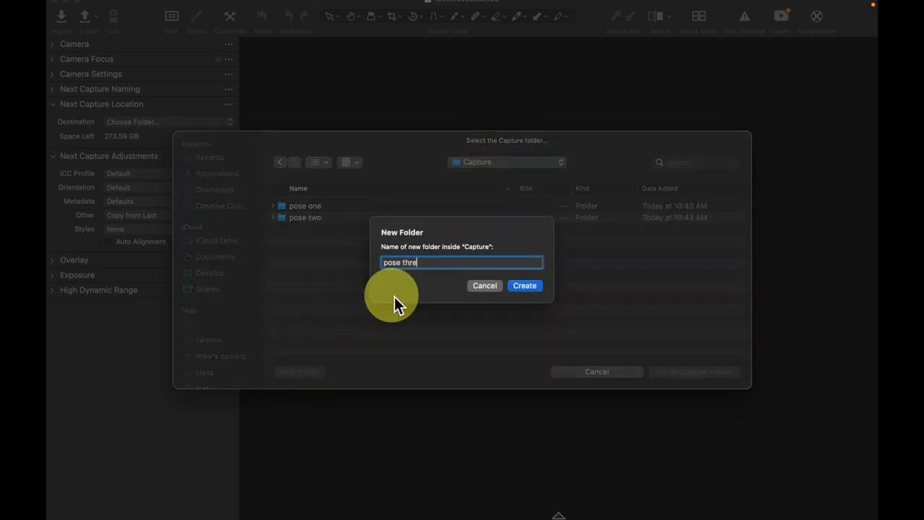
pyautogui.click(524, 285)
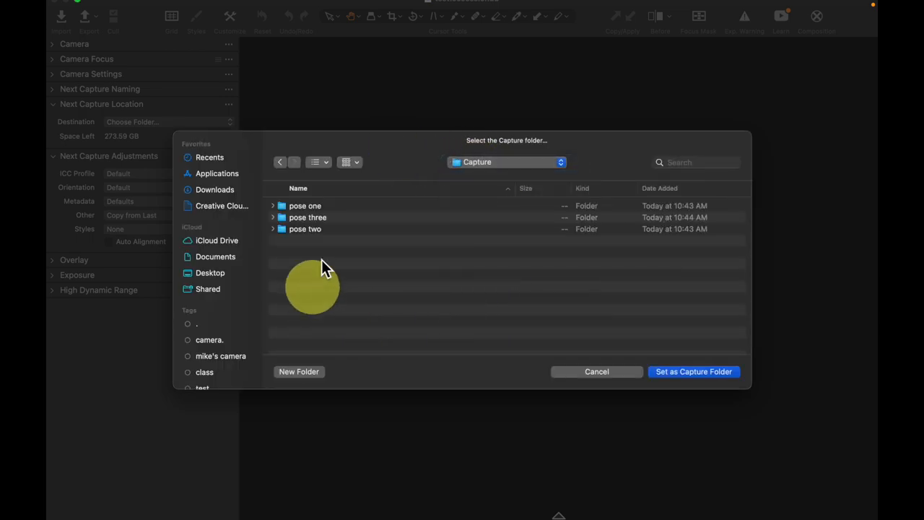
pyautogui.click(305, 206)
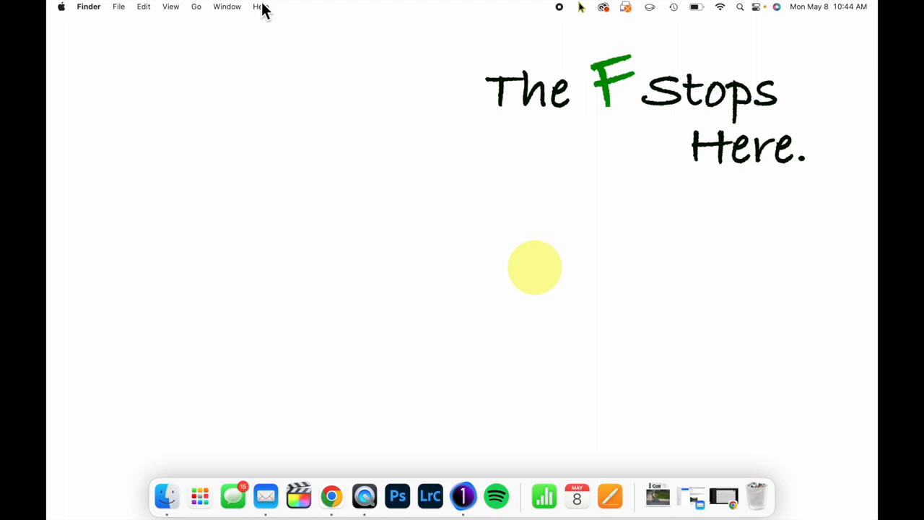
# Browse Pictures > test > Capture in Finder and check pose one through pose three
pyautogui.click(118, 6)
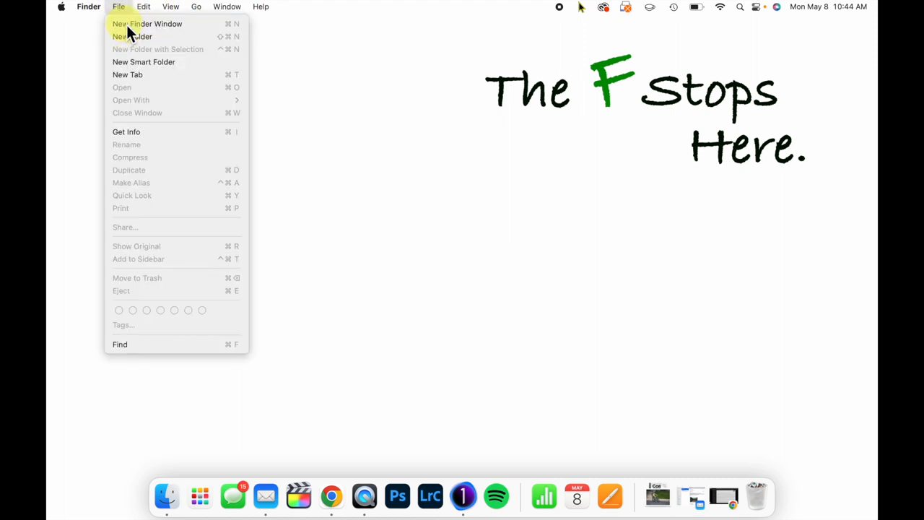
pyautogui.click(196, 6)
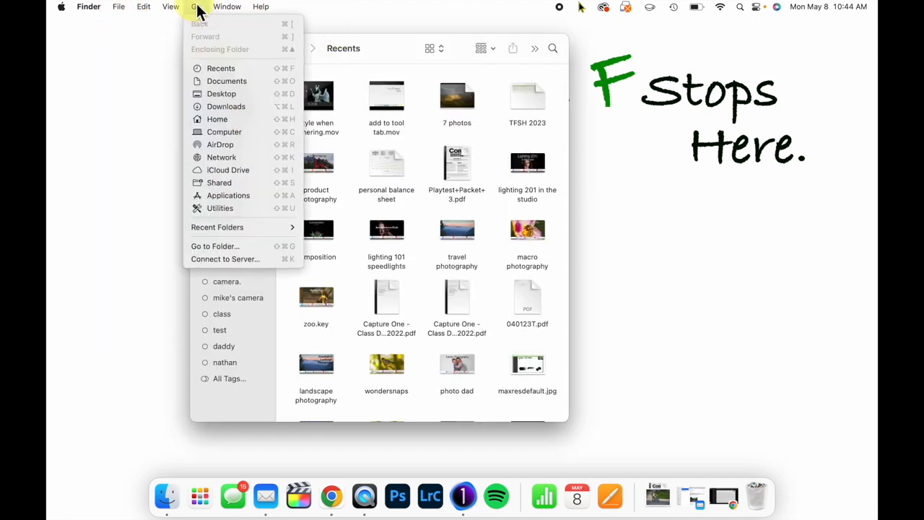
pyautogui.click(216, 119)
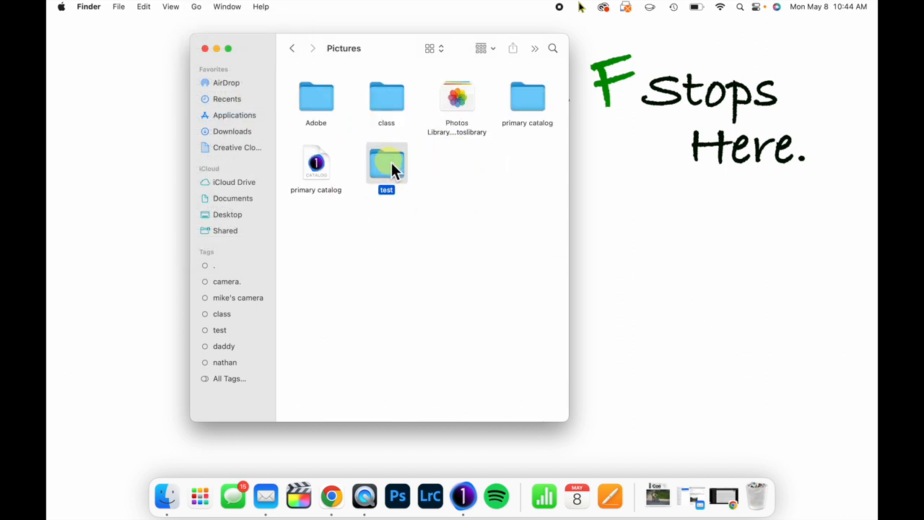
pyautogui.doubleClick(386, 163)
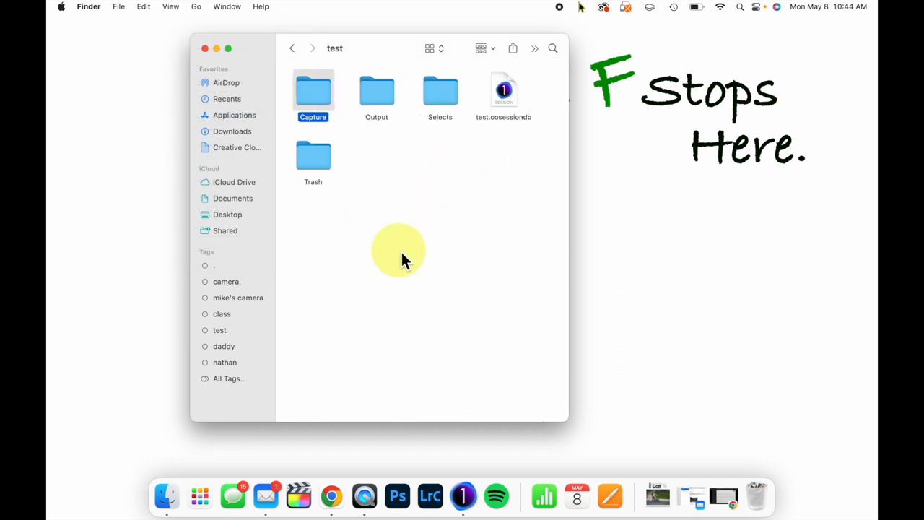
pyautogui.doubleClick(312, 92)
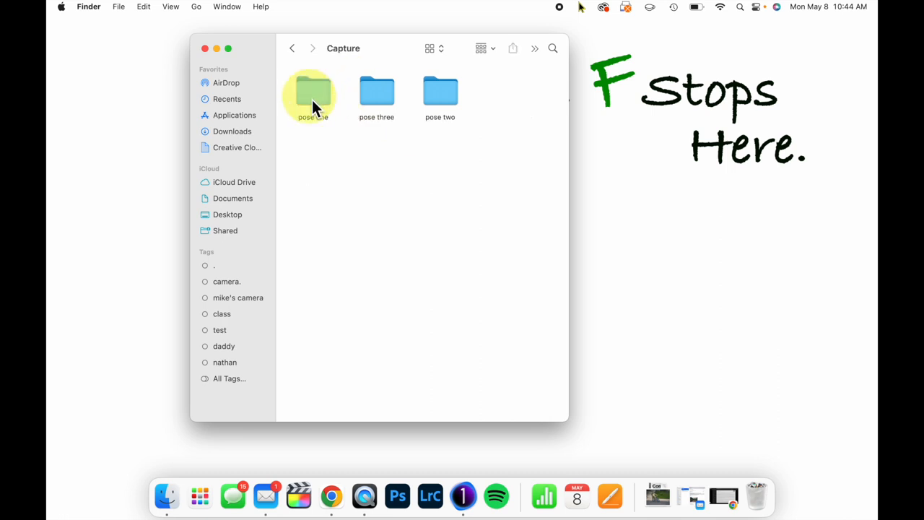
pyautogui.click(376, 92)
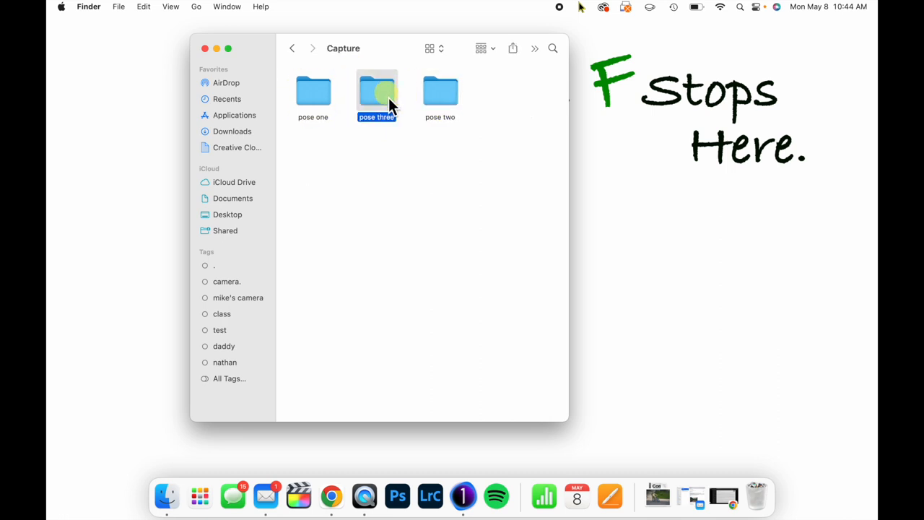
pyautogui.click(395, 145)
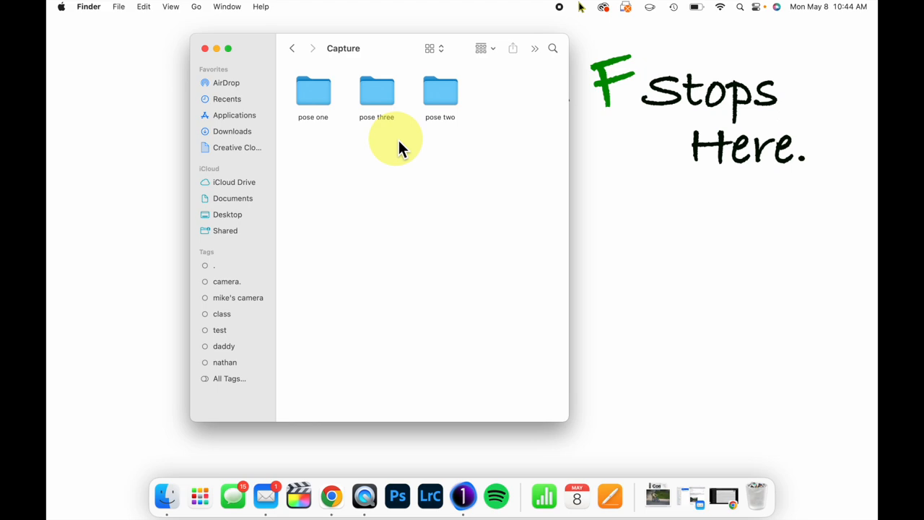